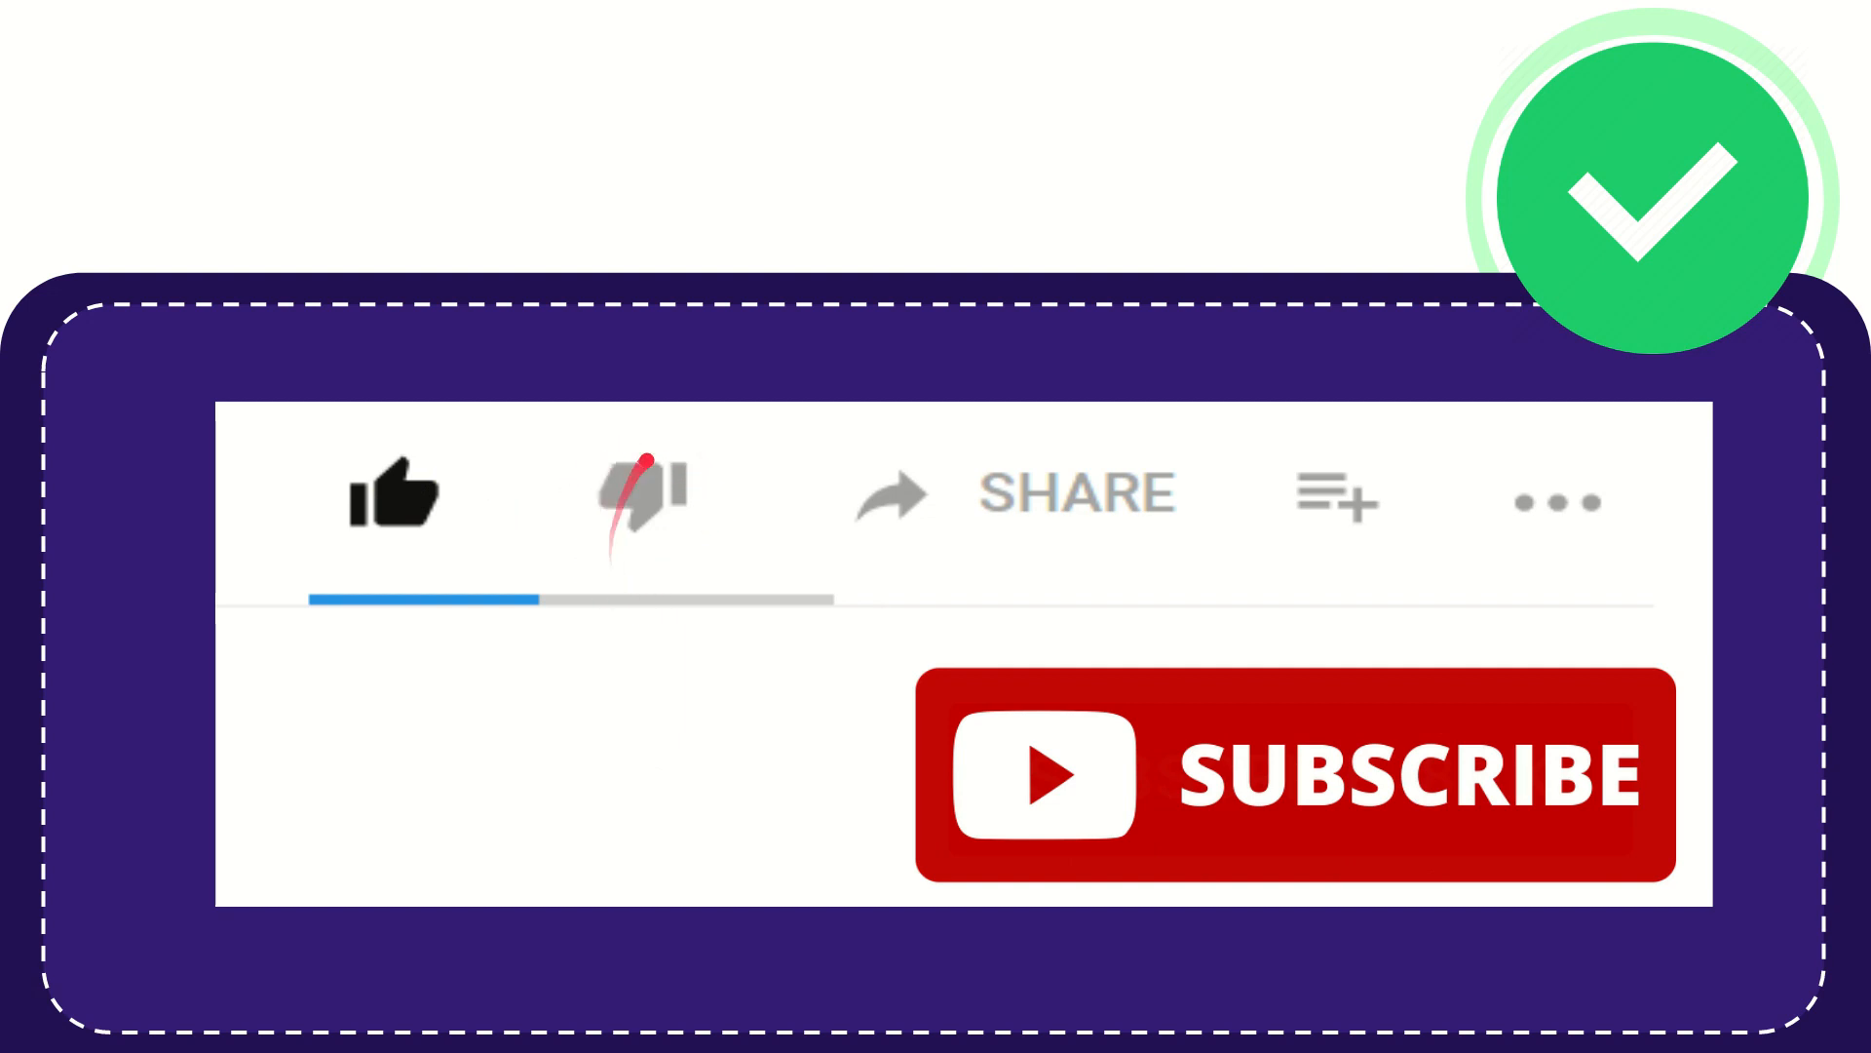
left_click(645, 490)
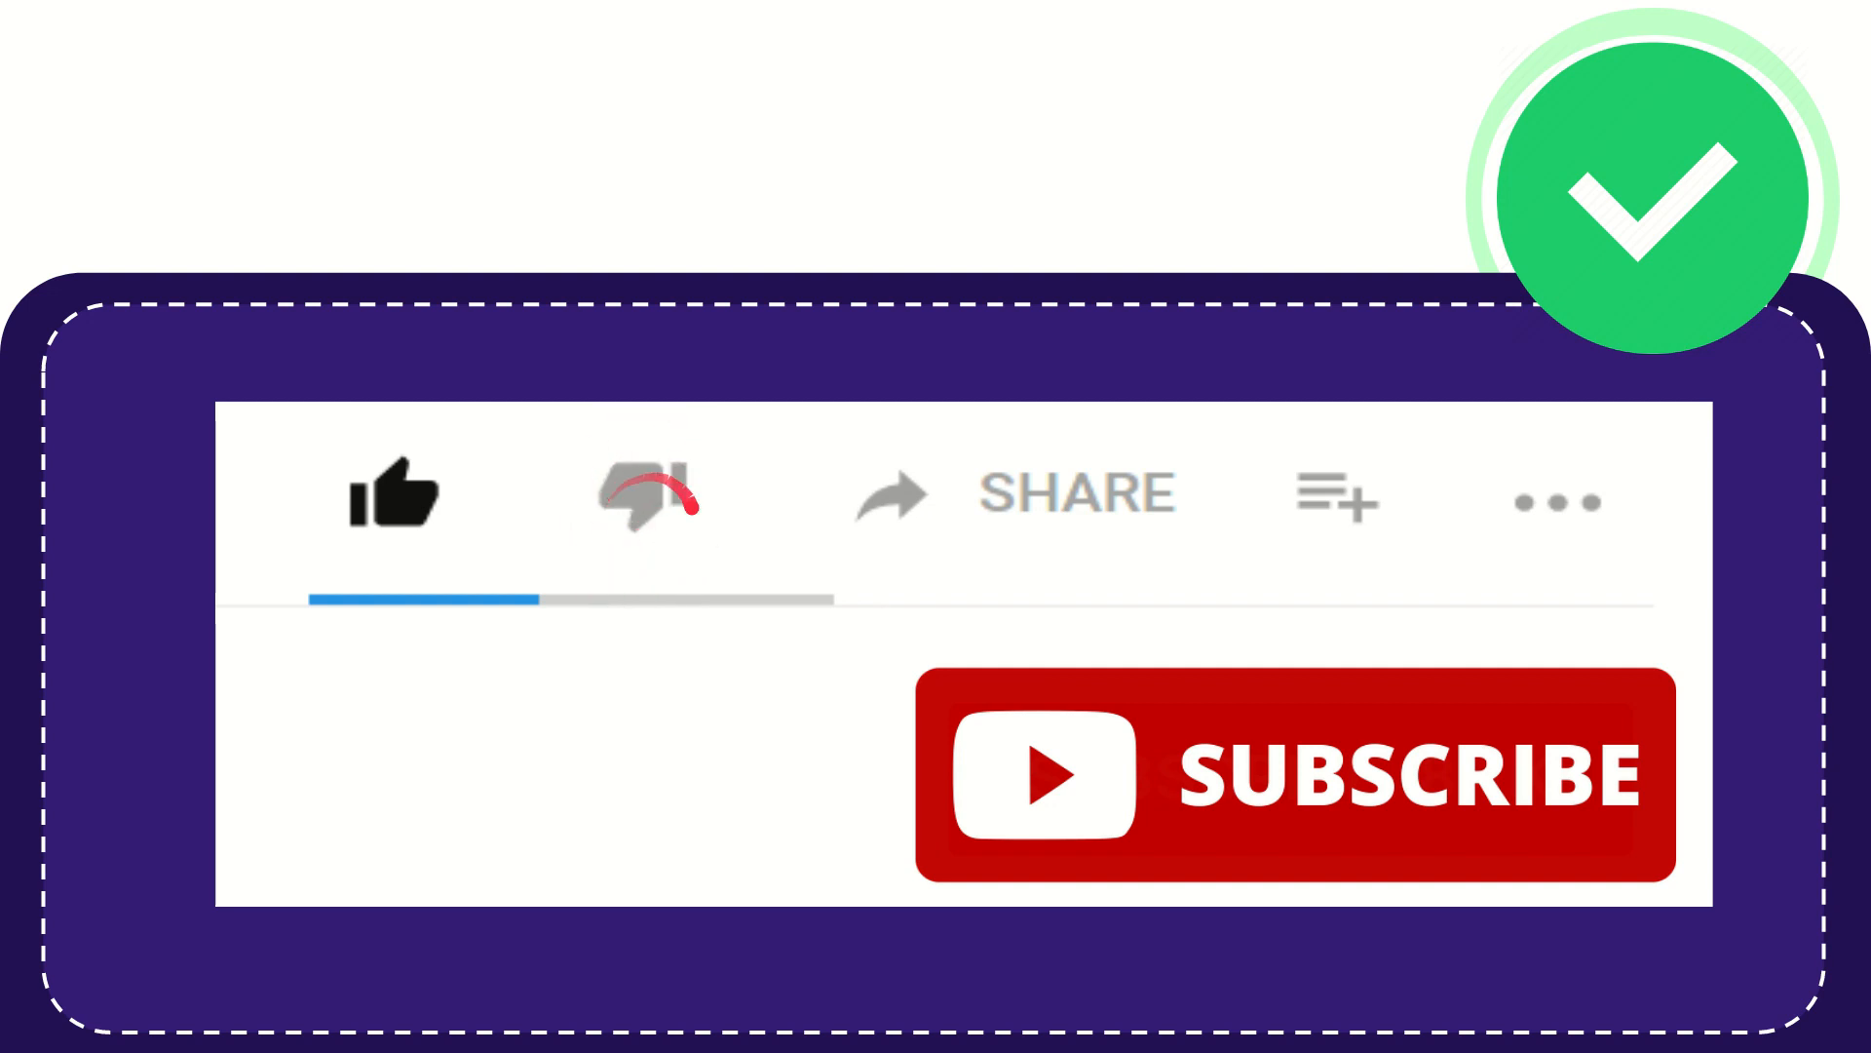
left_click(642, 495)
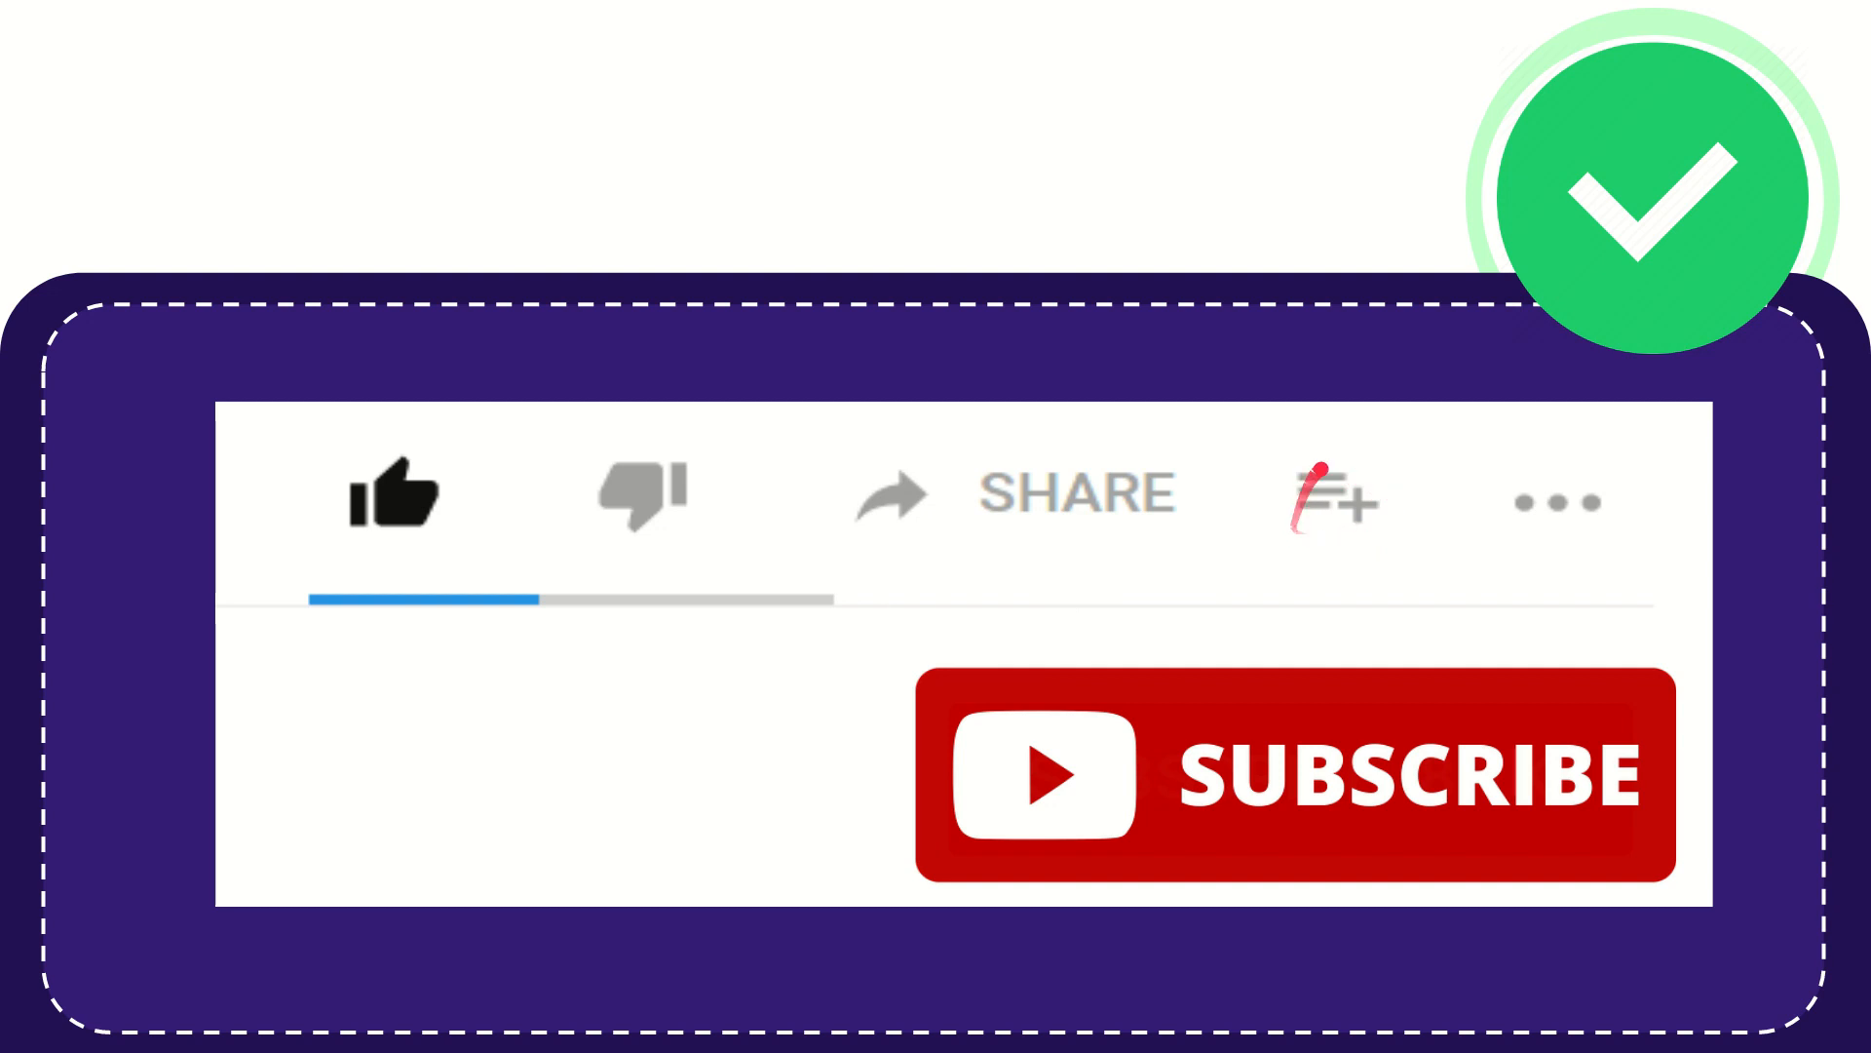
left_click(1334, 497)
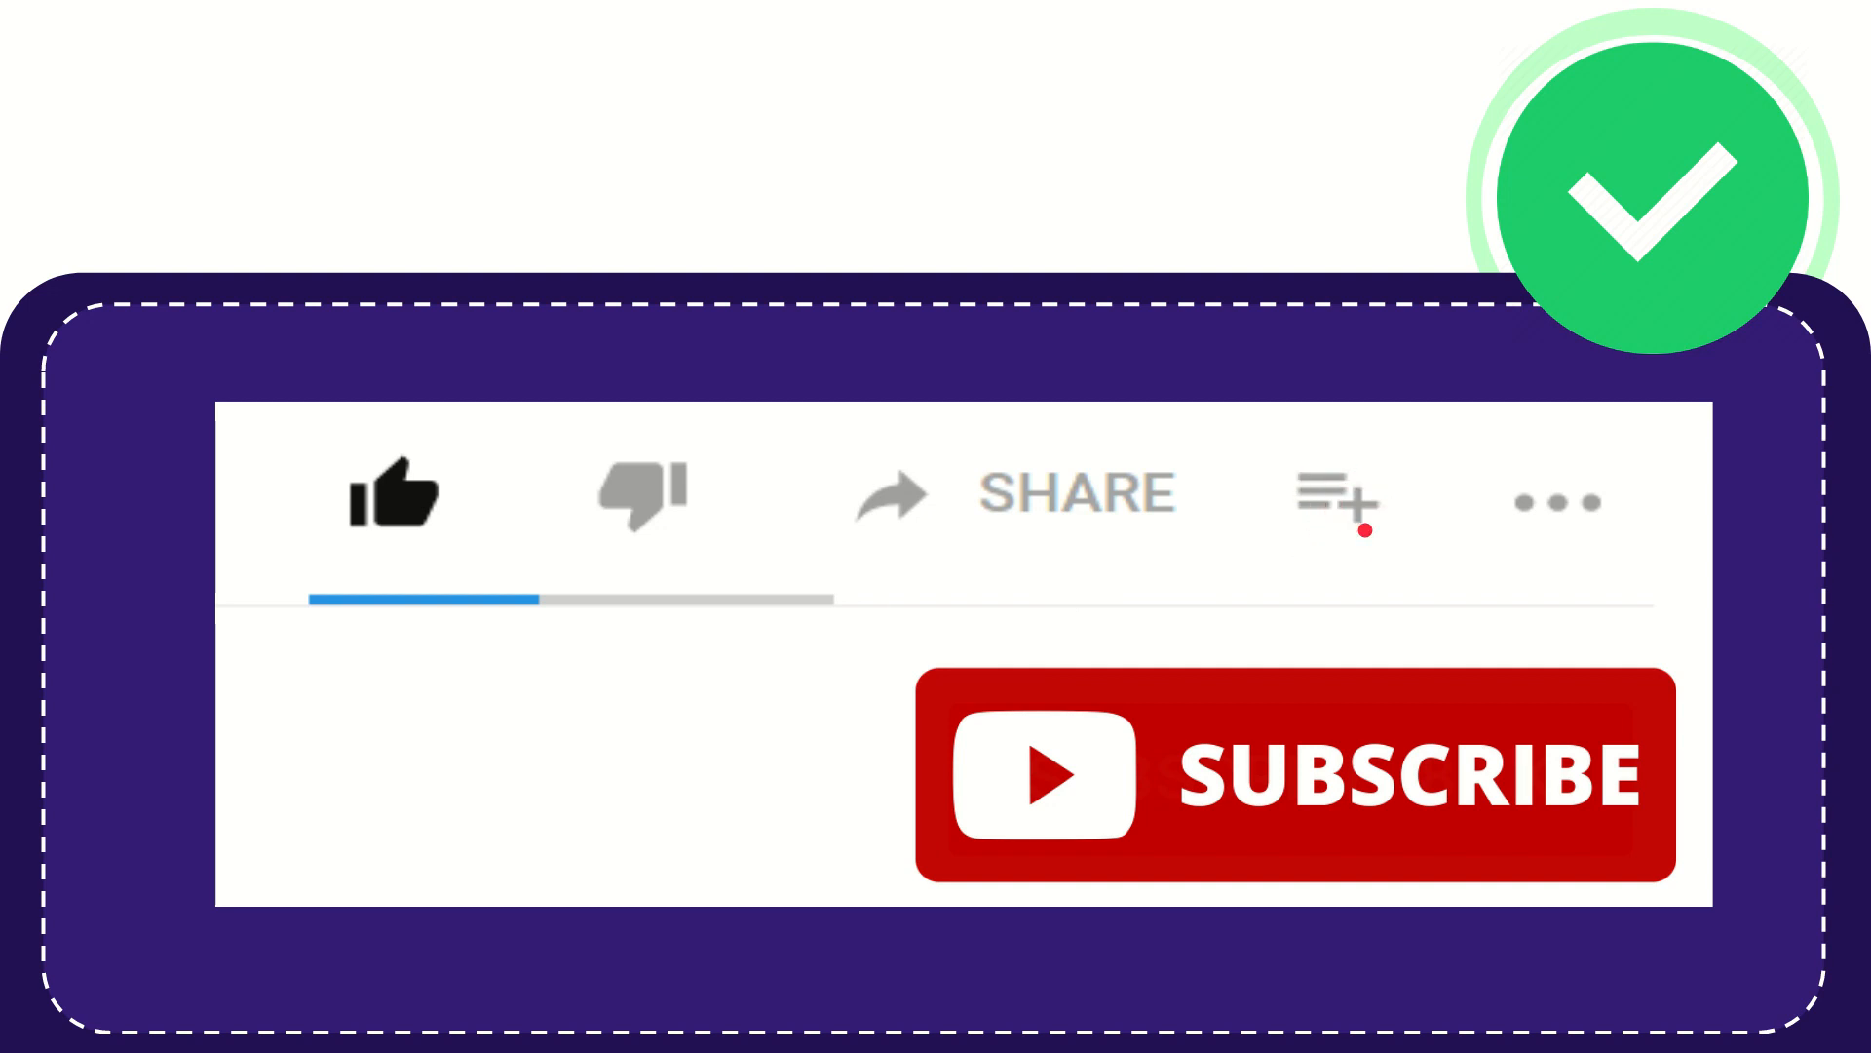